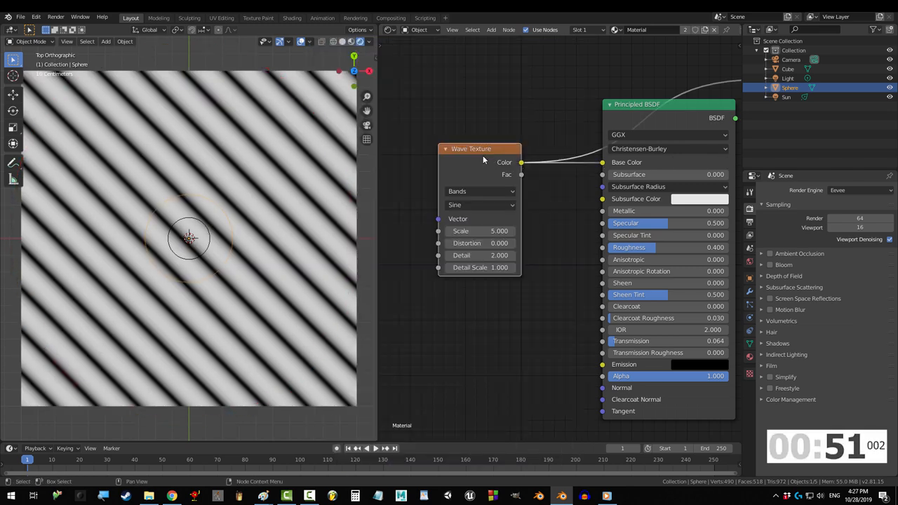
mouse_move(477, 191)
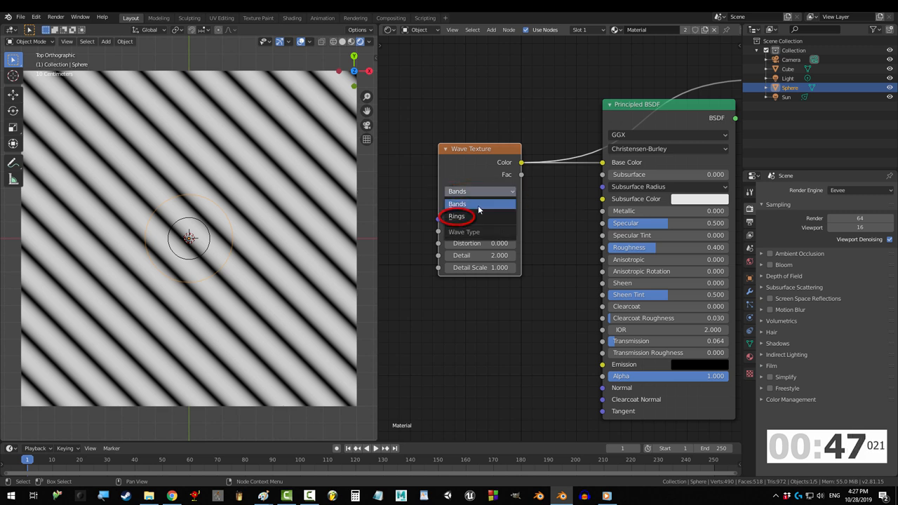
- Switch the Wave Texture type to Rings, then back to Bands with a Saw profile
click(456, 216)
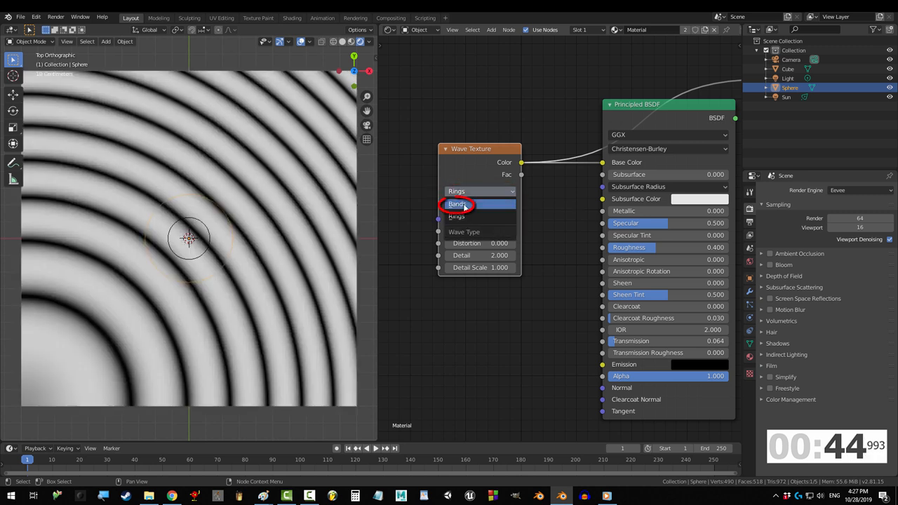
click(457, 205)
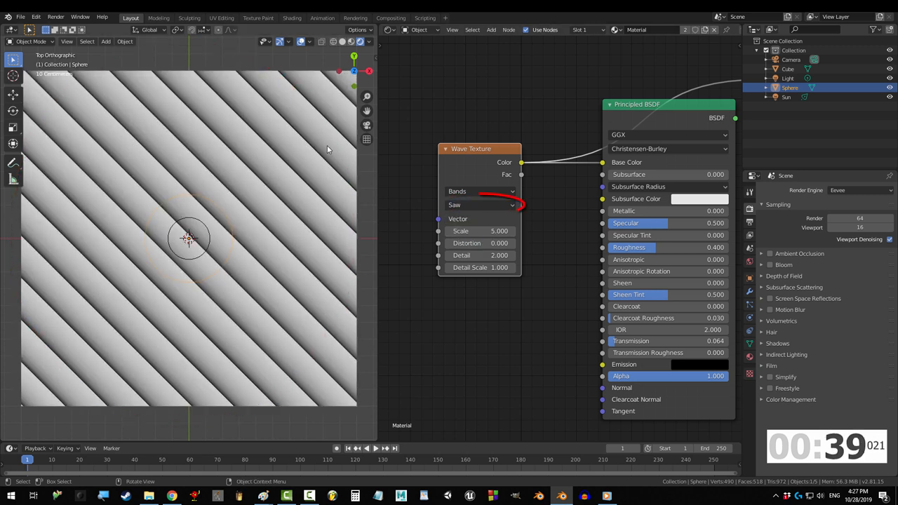
- Return the Wave Texture profile from Saw to Sine for smooth diagonal stripes
click(479, 205)
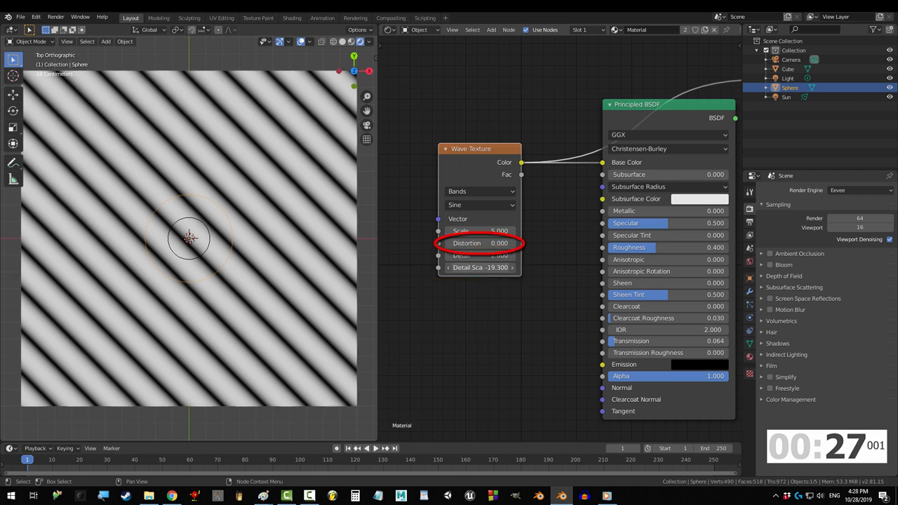
- Give the Wave Texture distortion 15.2, detail 2 and scale about 6.8 for wavy stripes
drag(480, 243, 502, 256)
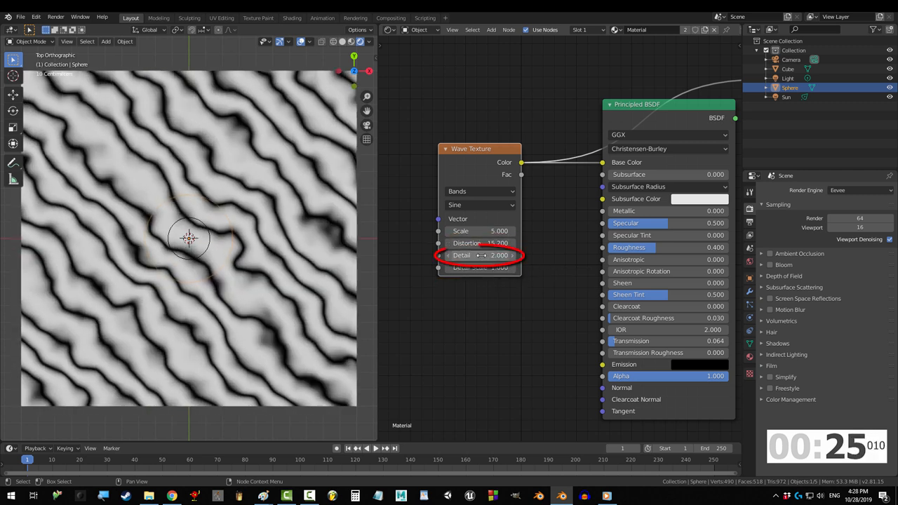
drag(480, 255, 498, 255)
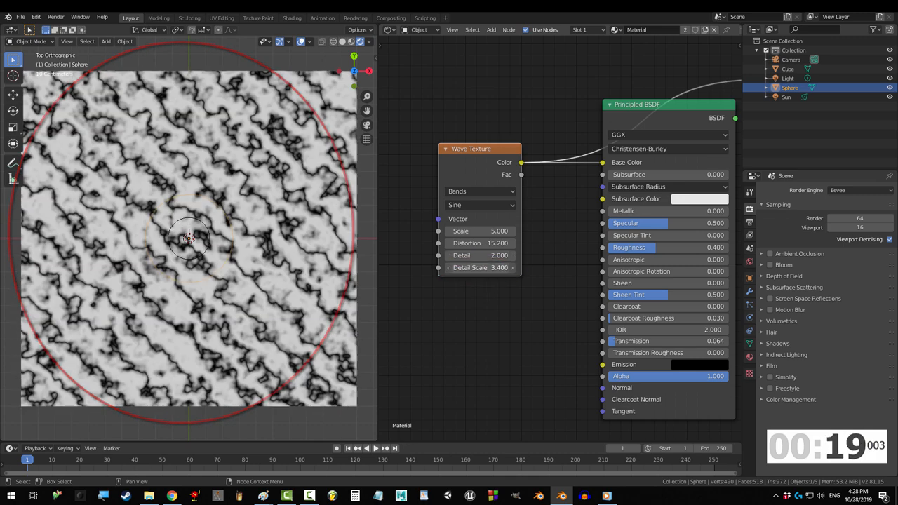
drag(484, 267, 498, 266)
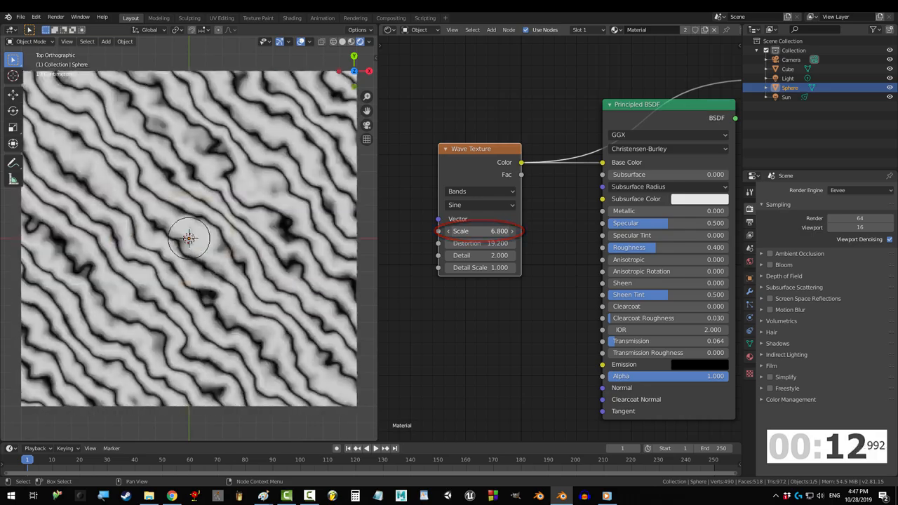
- Raise the wave scale to about 13.3, then bring it back to 5 with distortion at 19.2
drag(460, 230, 505, 230)
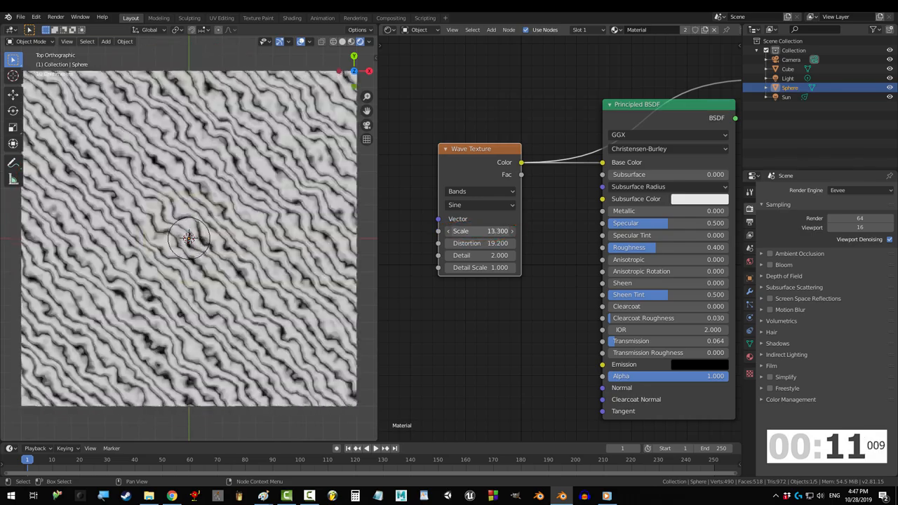
drag(480, 230, 512, 230)
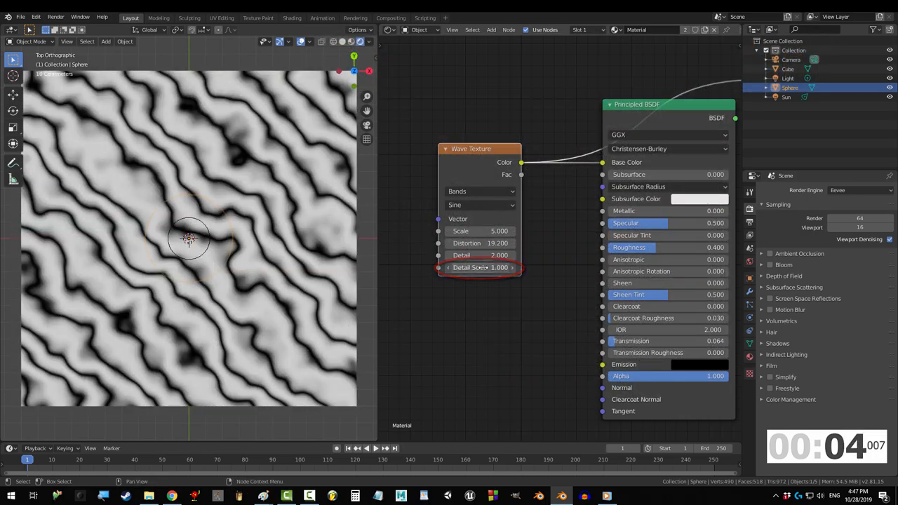
- Raise the Wave Texture detail scale to about 10.8, then route it through a Musgrave Texture node
drag(456, 267, 512, 266)
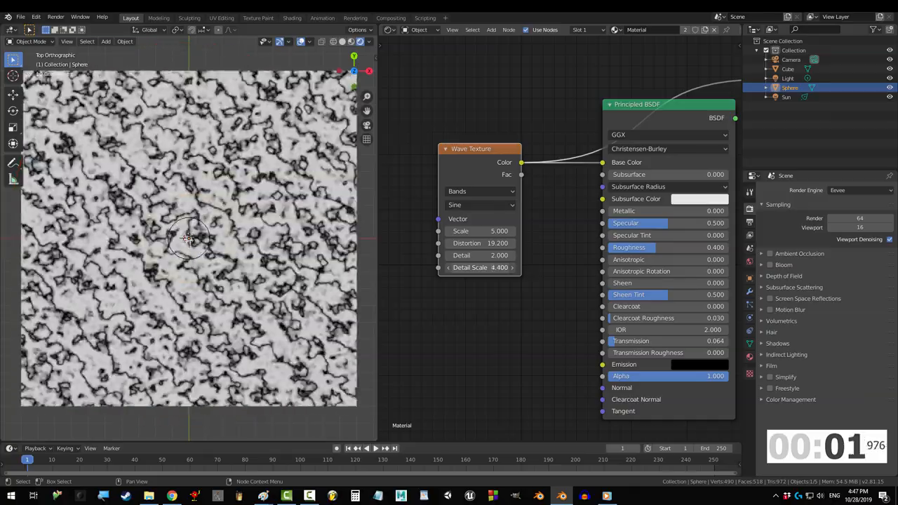
drag(480, 266, 505, 267)
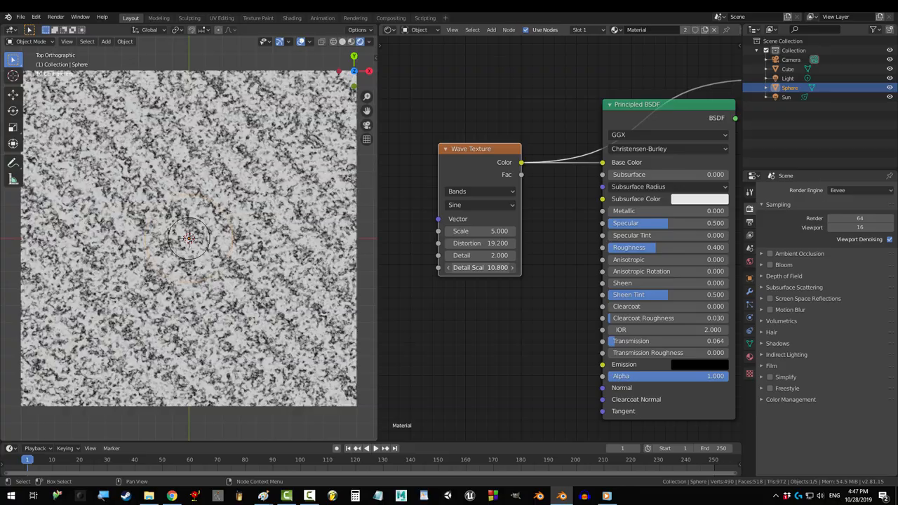
drag(498, 266, 479, 267)
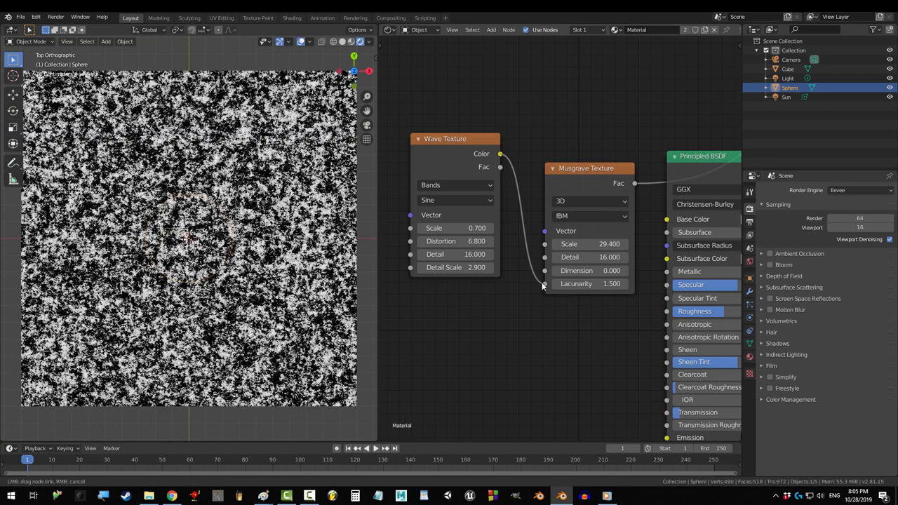
- Connect the Wave colour into the Musgrave scale and raise wave distortion to about 9.3 for marbled swirls
click(544, 256)
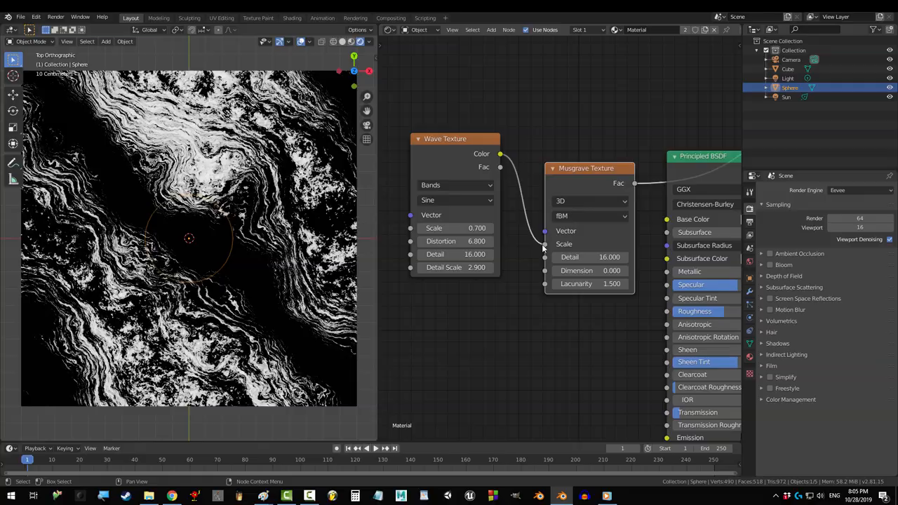
drag(477, 241, 512, 242)
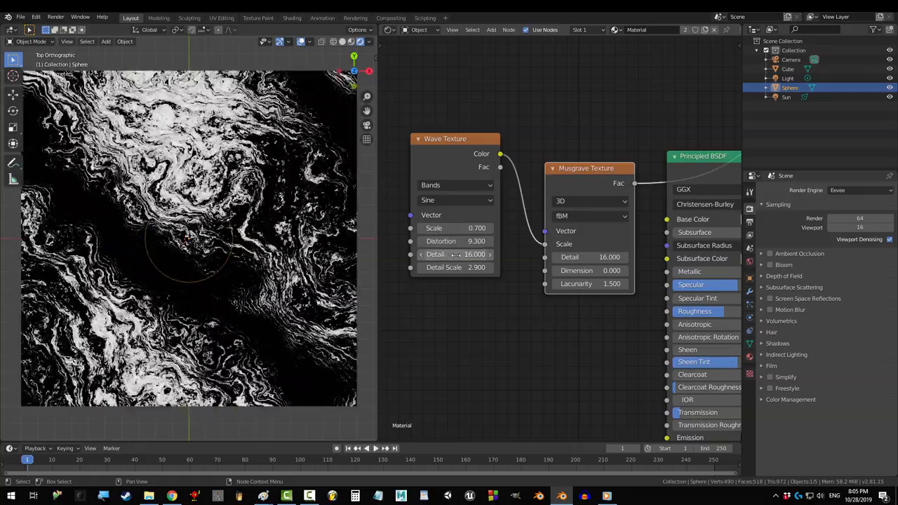